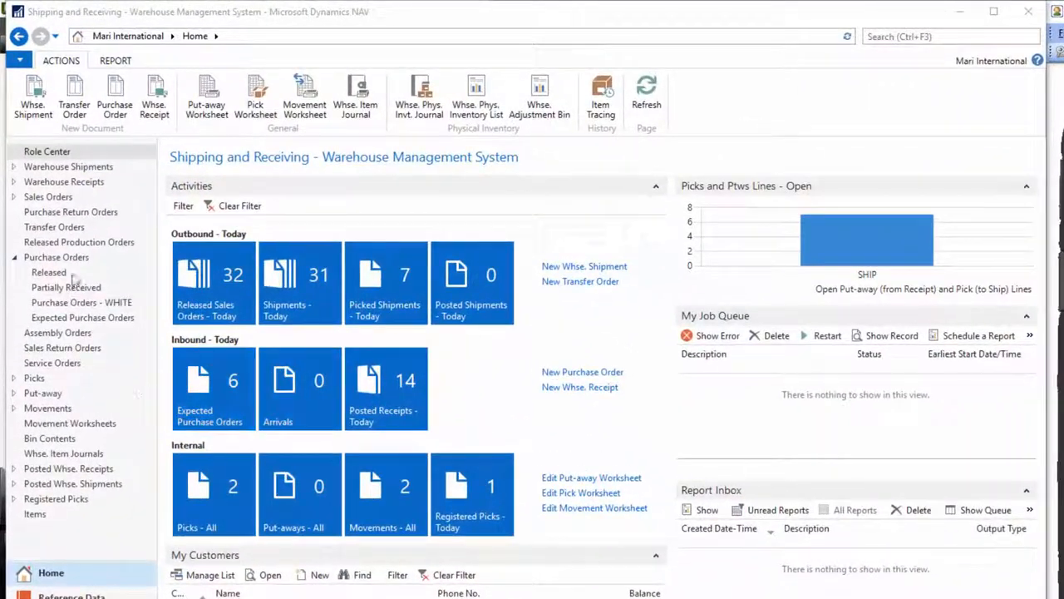
# Show the Purchase Orders list and select order 106091
pyautogui.click(55, 257)
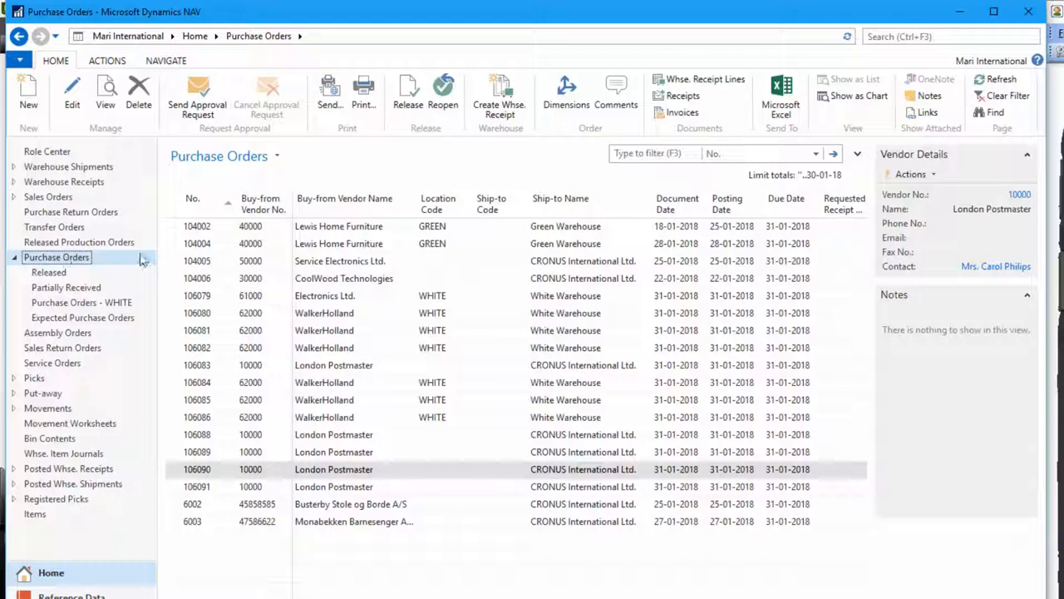
pyautogui.click(197, 486)
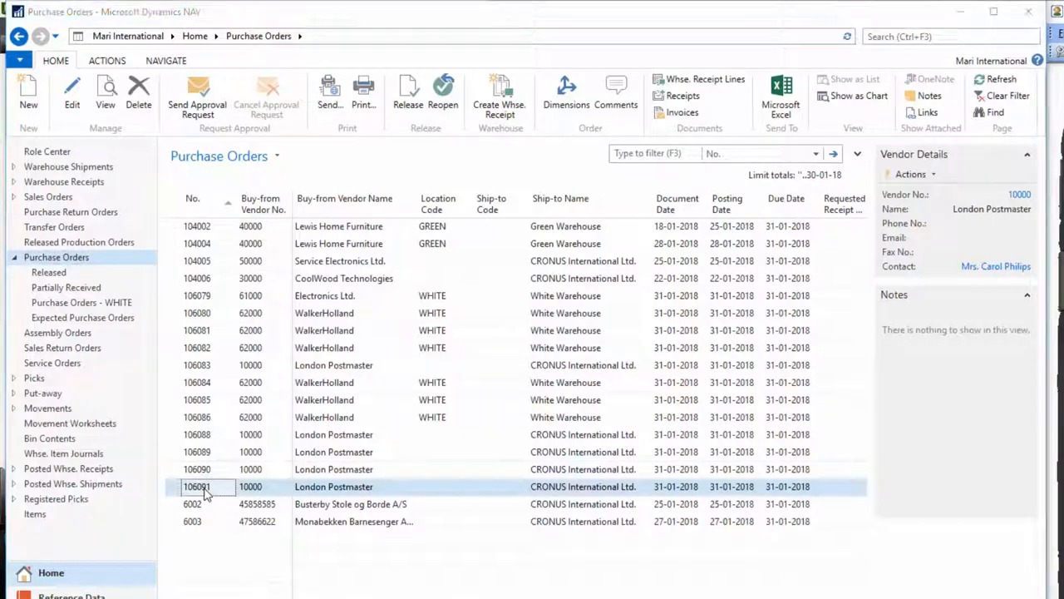
# Open the card for purchase order 106091 from London Postmaster
pyautogui.doubleClick(197, 486)
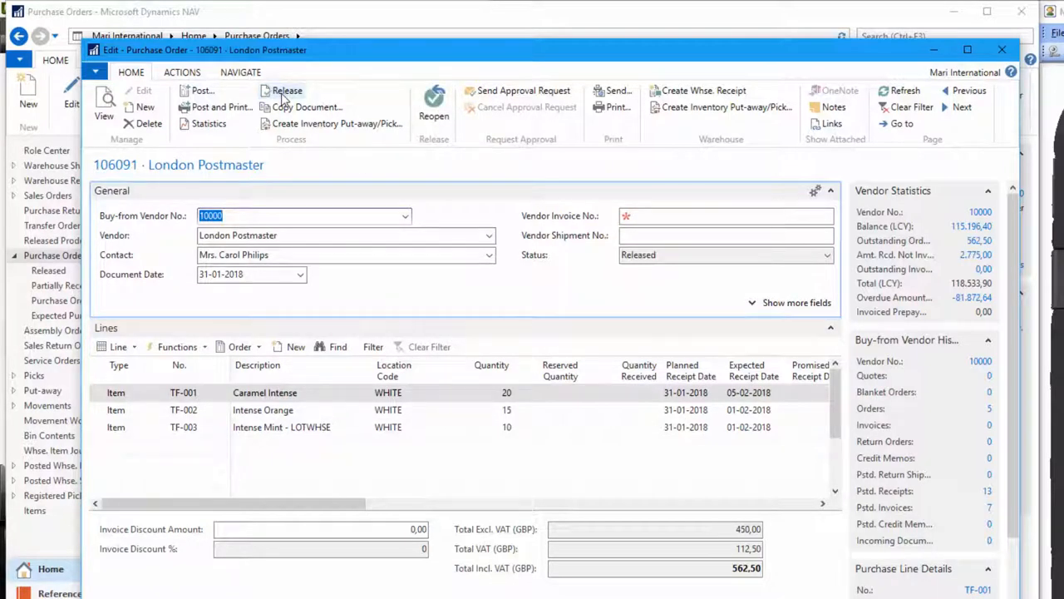
pyautogui.moveTo(702, 93)
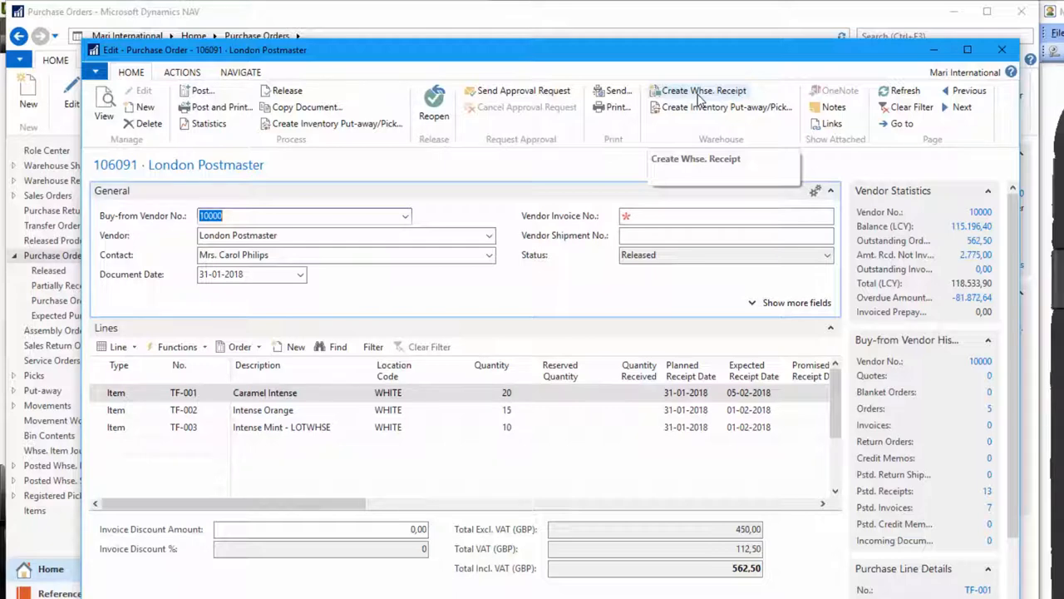
pyautogui.moveTo(702, 90)
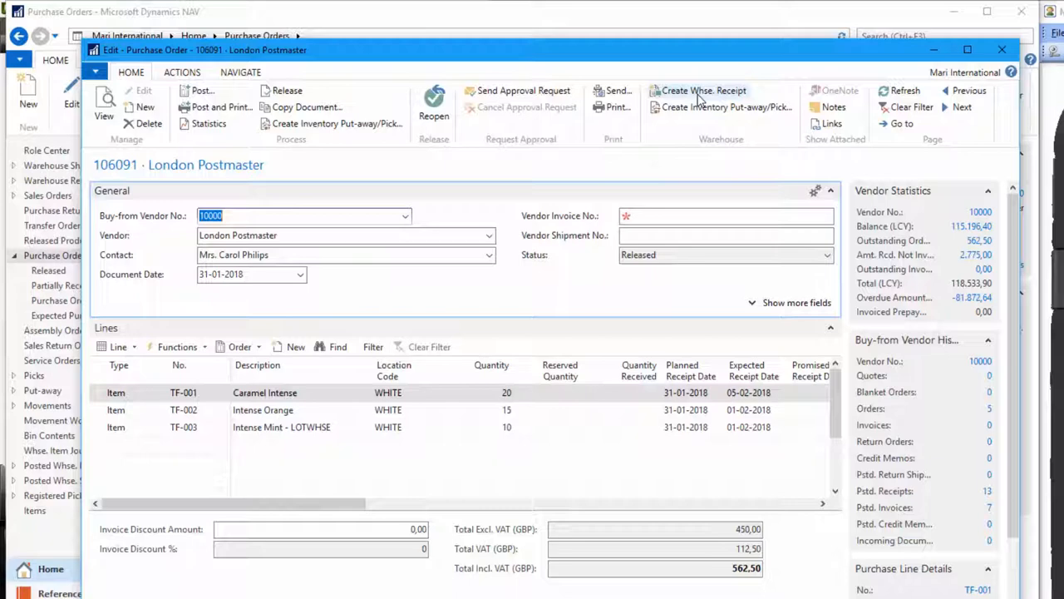
# Generate warehouse receipt RE000071 from order 106091 and acknowledge the confirmation
pyautogui.click(704, 90)
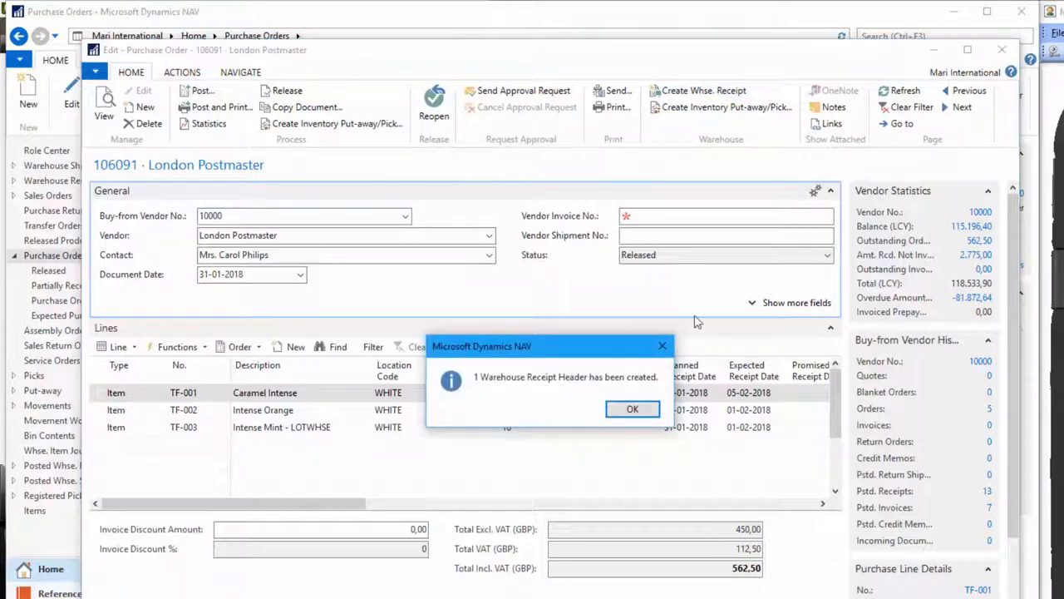
pyautogui.click(632, 409)
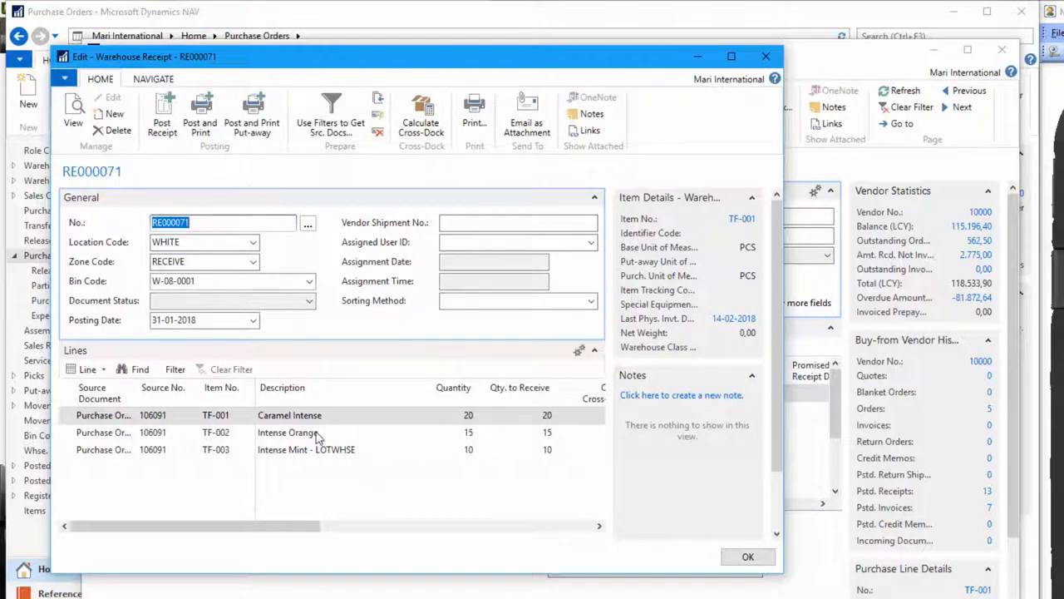
pyautogui.moveTo(351, 428)
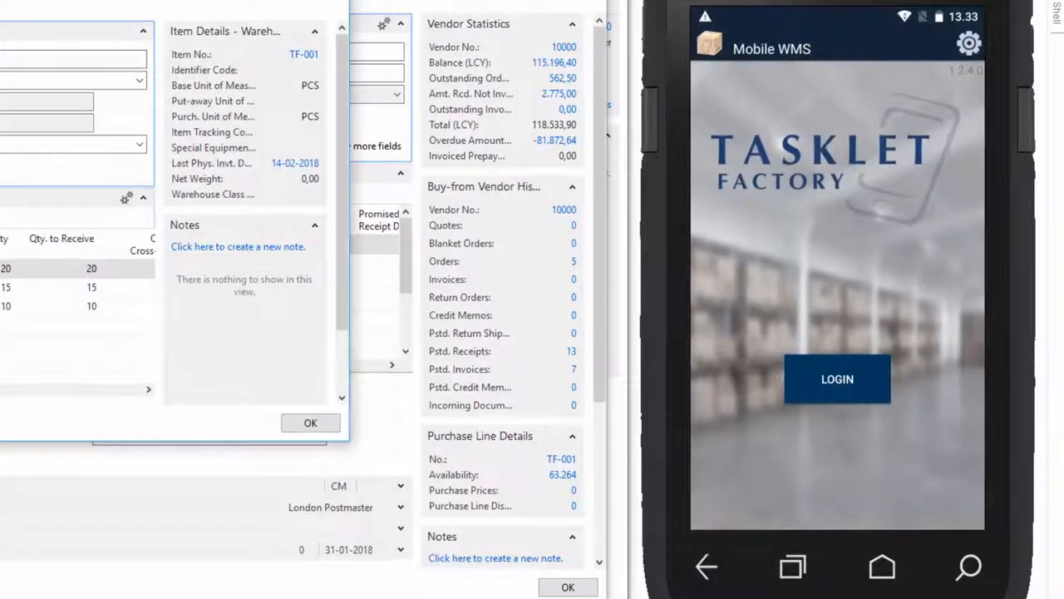
# Log in to Tasklet Mobile WMS and list receive orders, showing RE000071
pyautogui.click(837, 378)
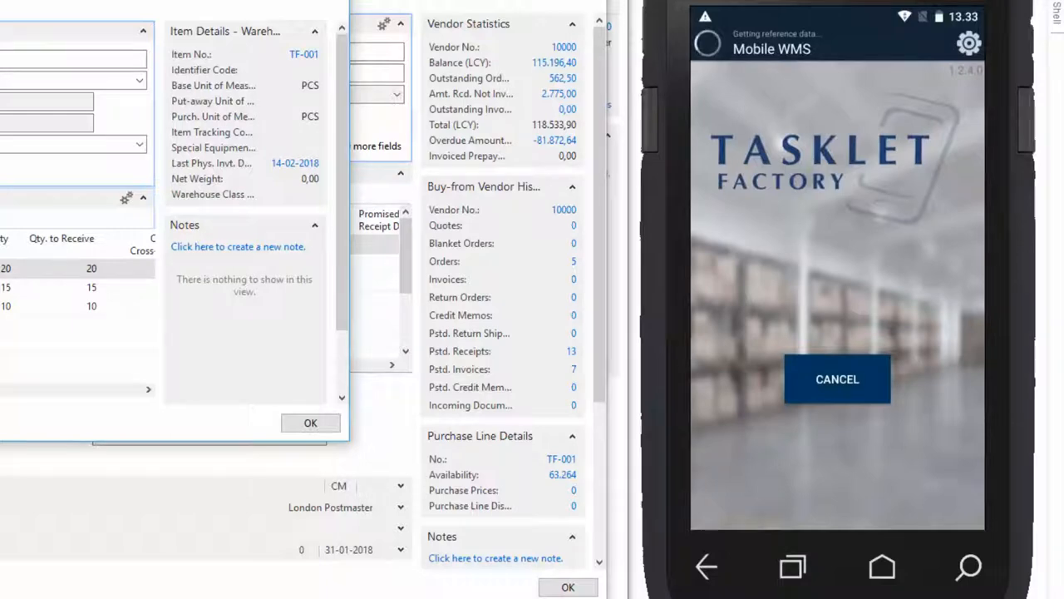
pyautogui.click(837, 379)
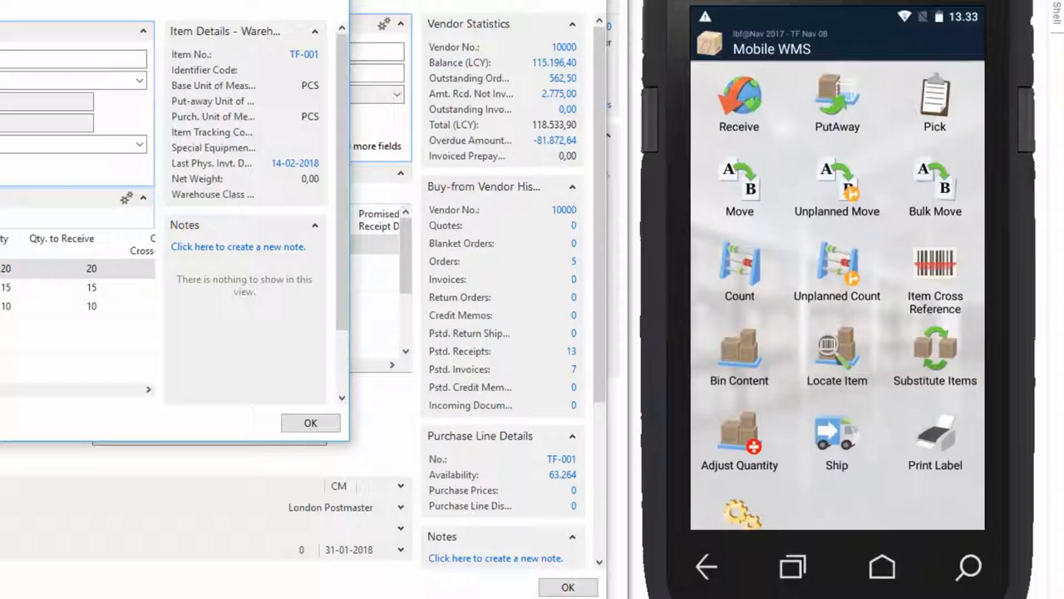
pyautogui.click(738, 103)
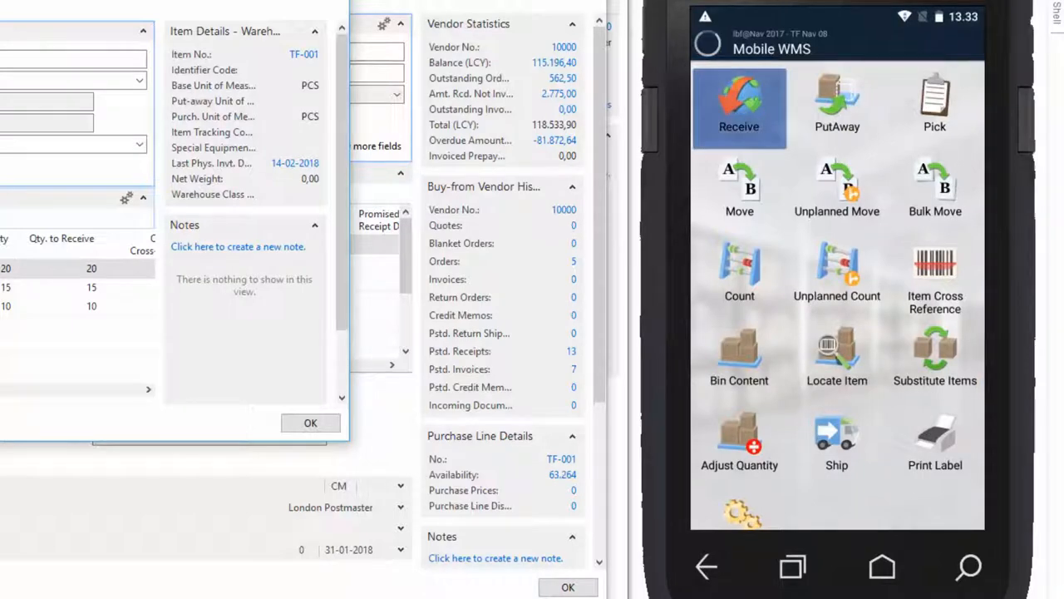
pyautogui.click(738, 108)
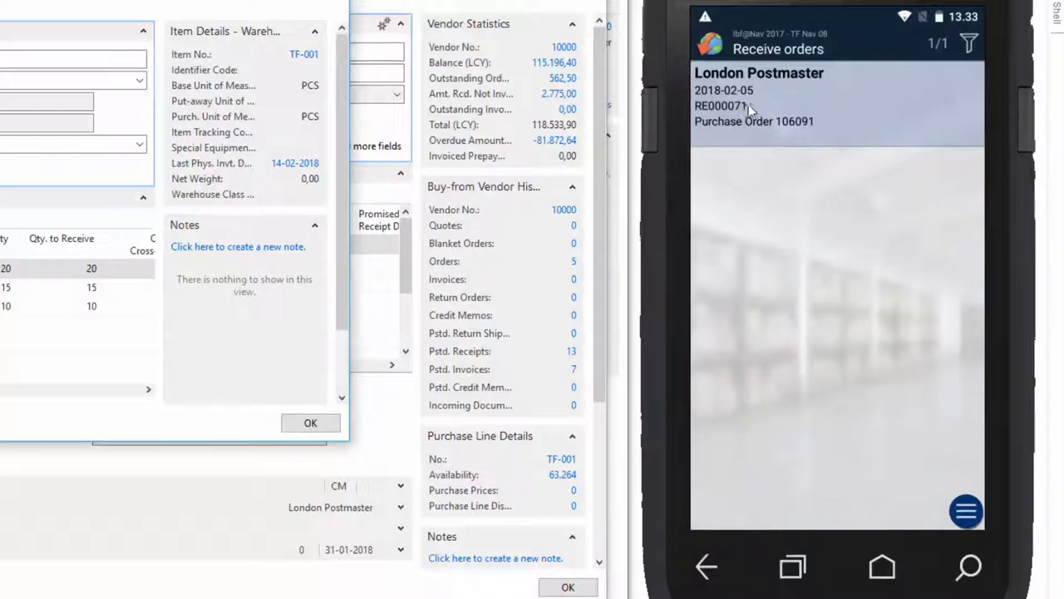
pyautogui.moveTo(802, 224)
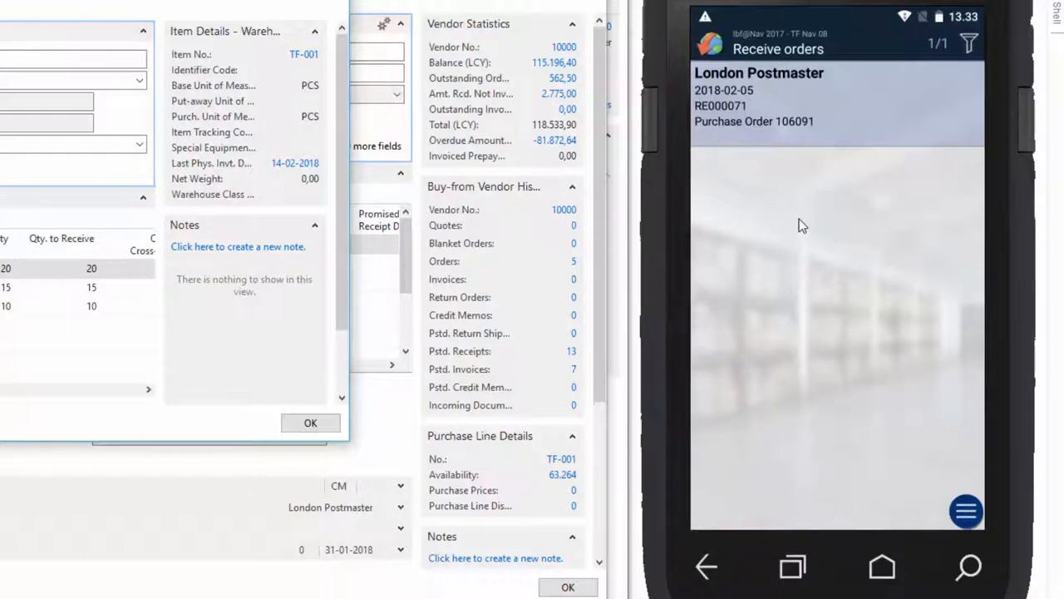
# Register Caramel Intense 20, Intense Orange 15, and Intense Mint with expiration date
pyautogui.click(835, 96)
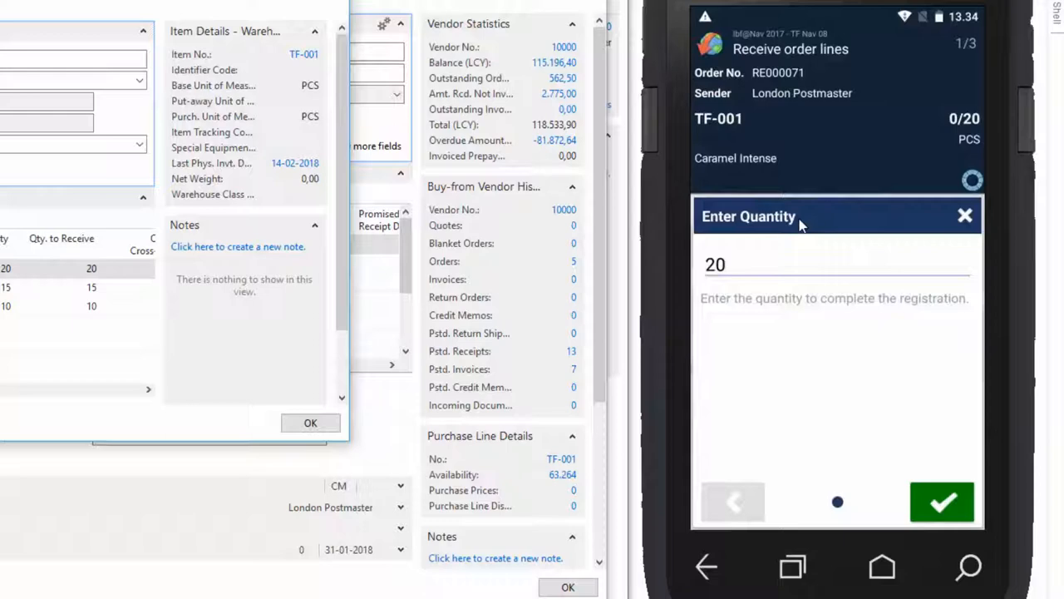
pyautogui.click(941, 501)
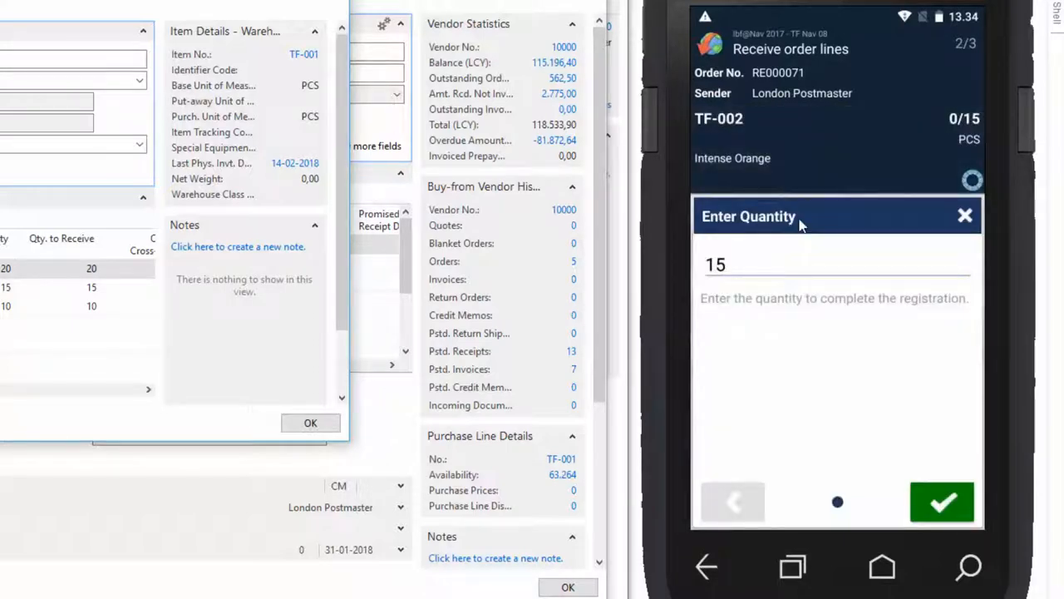
pyautogui.click(941, 501)
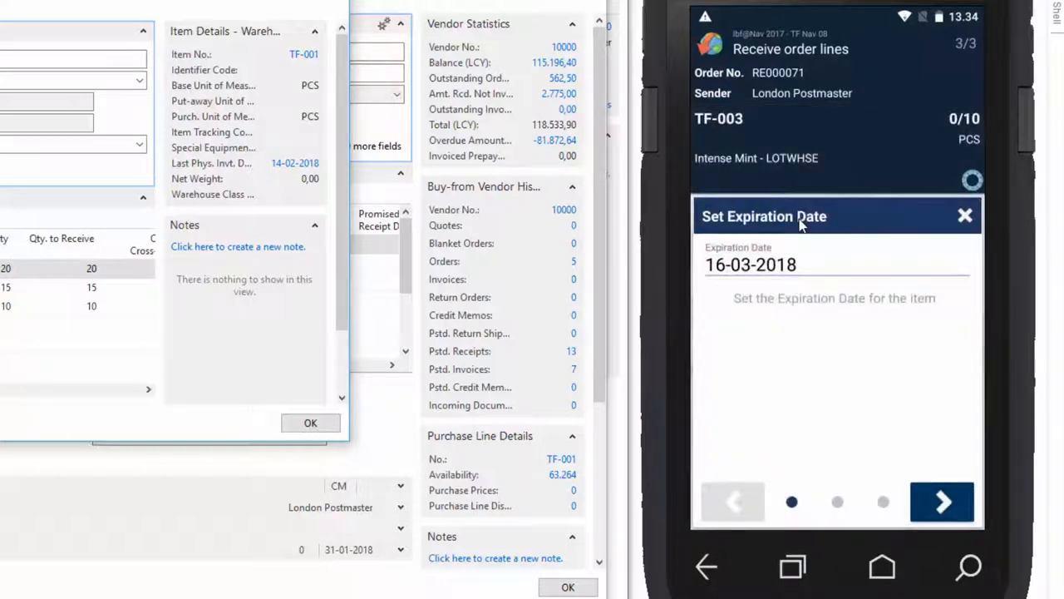
pyautogui.click(941, 502)
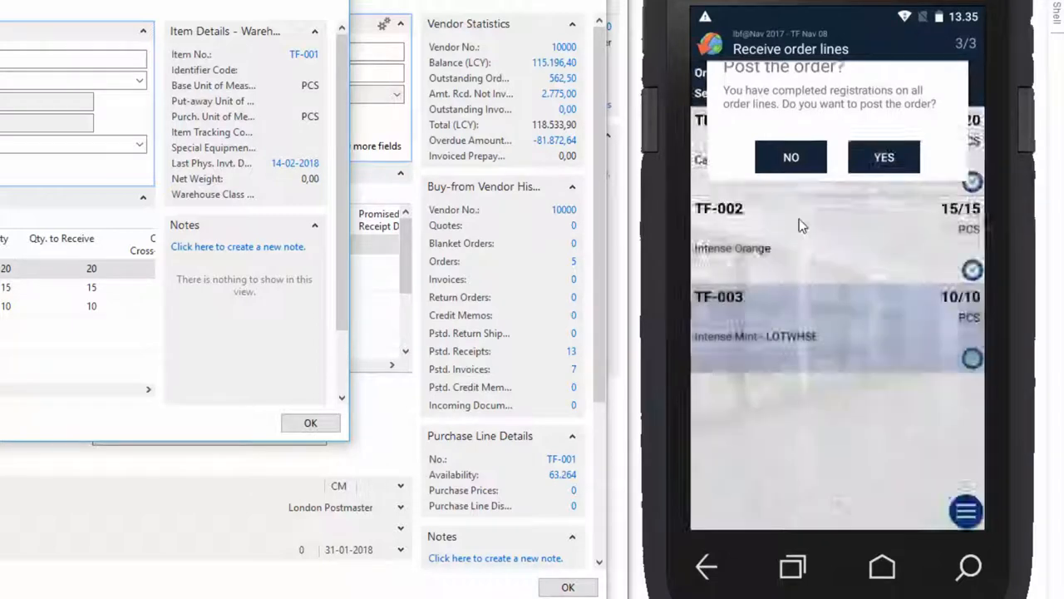
# Post RE000071 and dismiss the success and no-orders messages
pyautogui.click(884, 157)
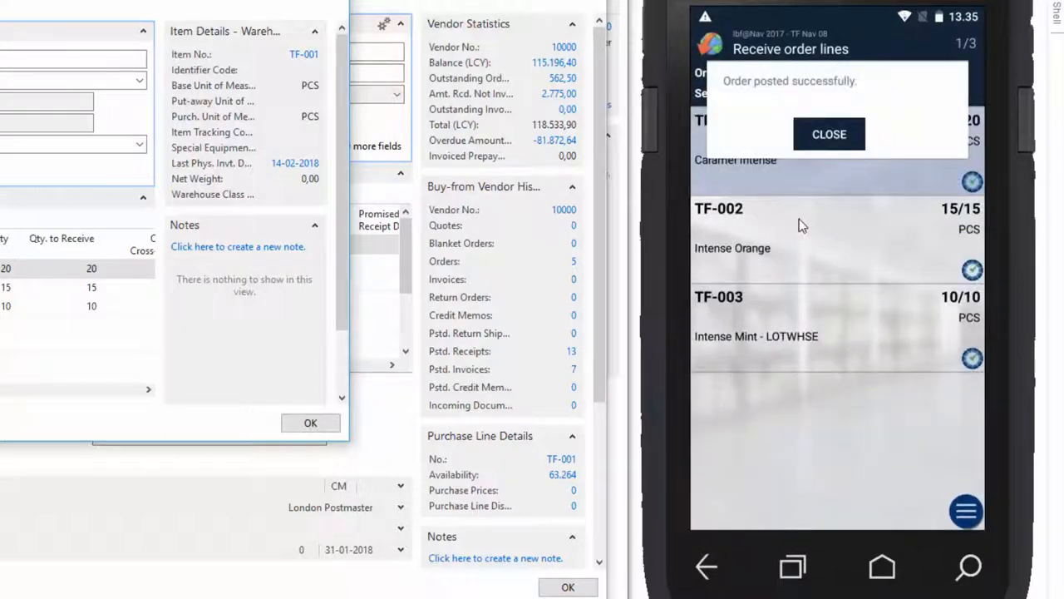
pyautogui.click(829, 133)
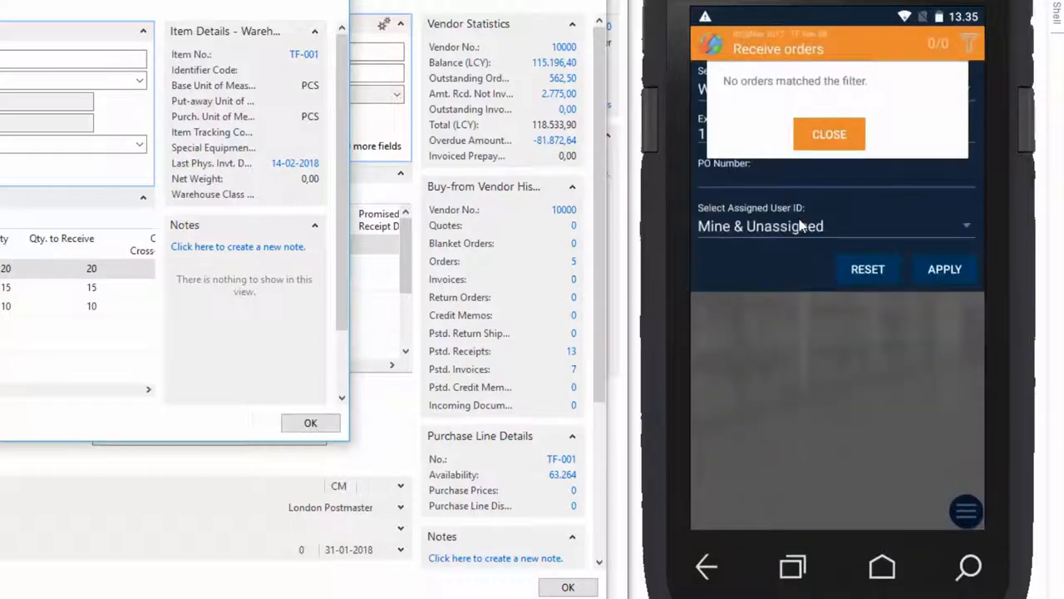
pyautogui.click(828, 133)
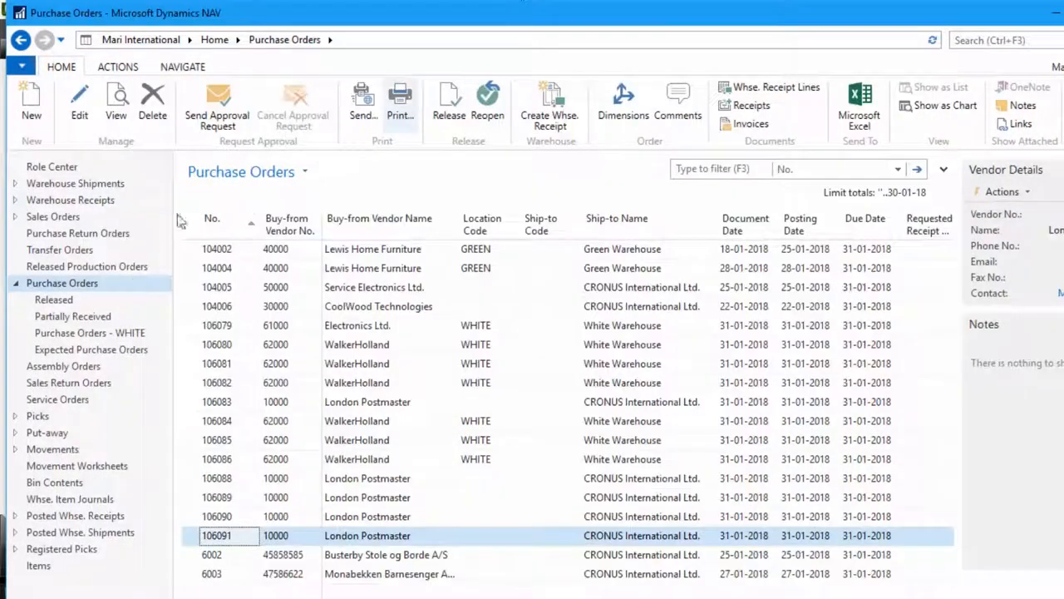
# Show the Warehouse Receipts list and confirm RE000071 is gone
pyautogui.click(70, 200)
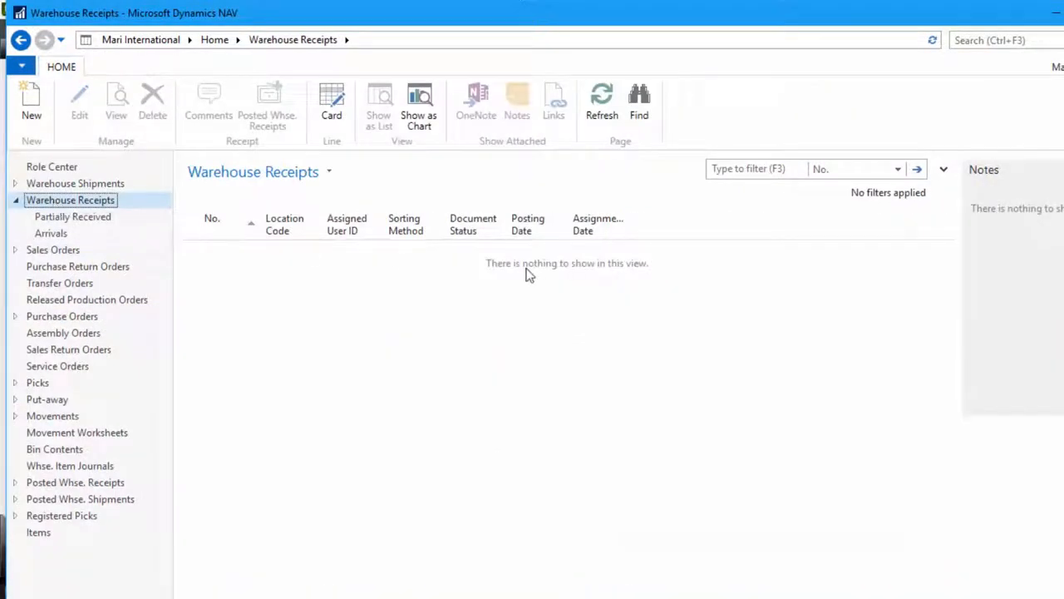
pyautogui.moveTo(578, 315)
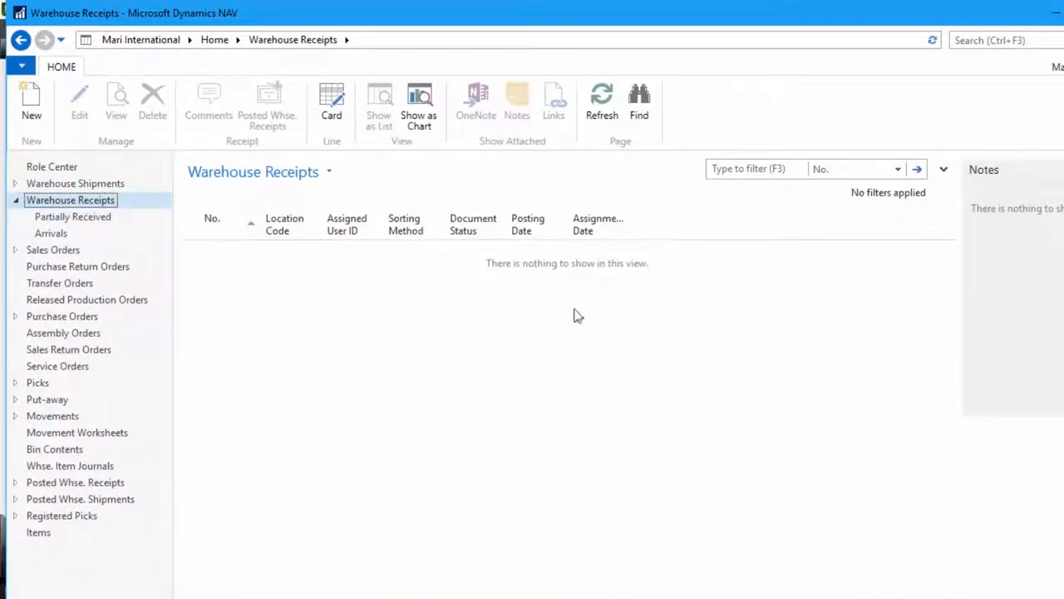
pyautogui.moveTo(438, 285)
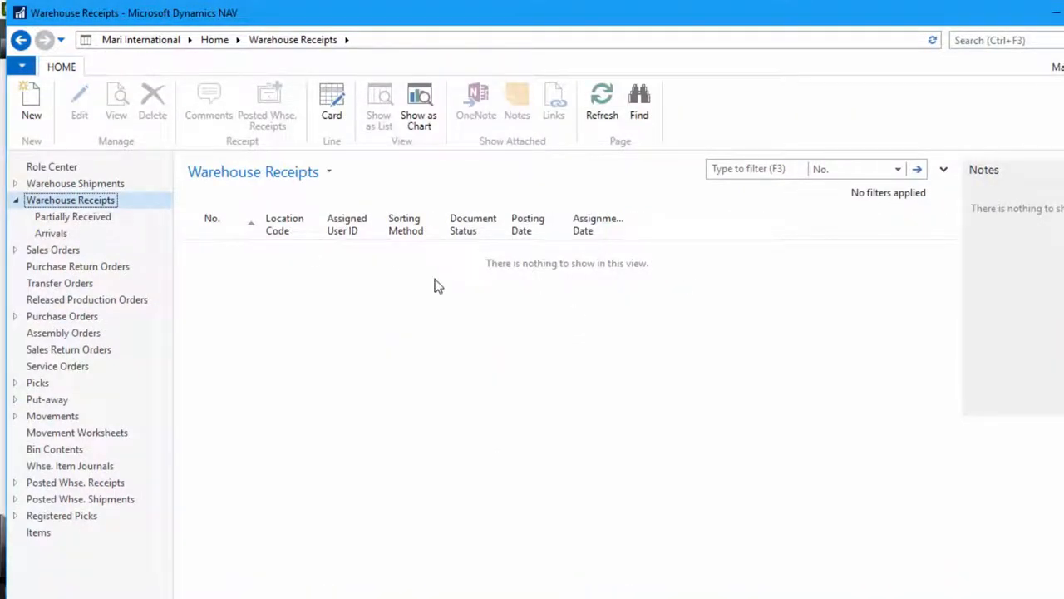
pyautogui.moveTo(455, 299)
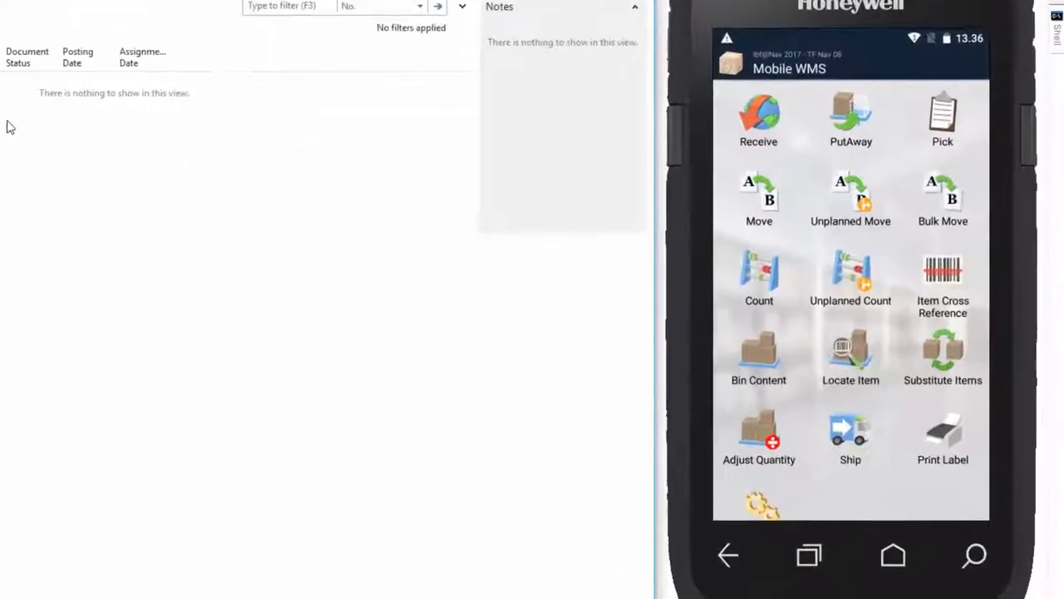
# List WHITE put-aways, view PU000061's three lines, then return to the list
pyautogui.click(850, 121)
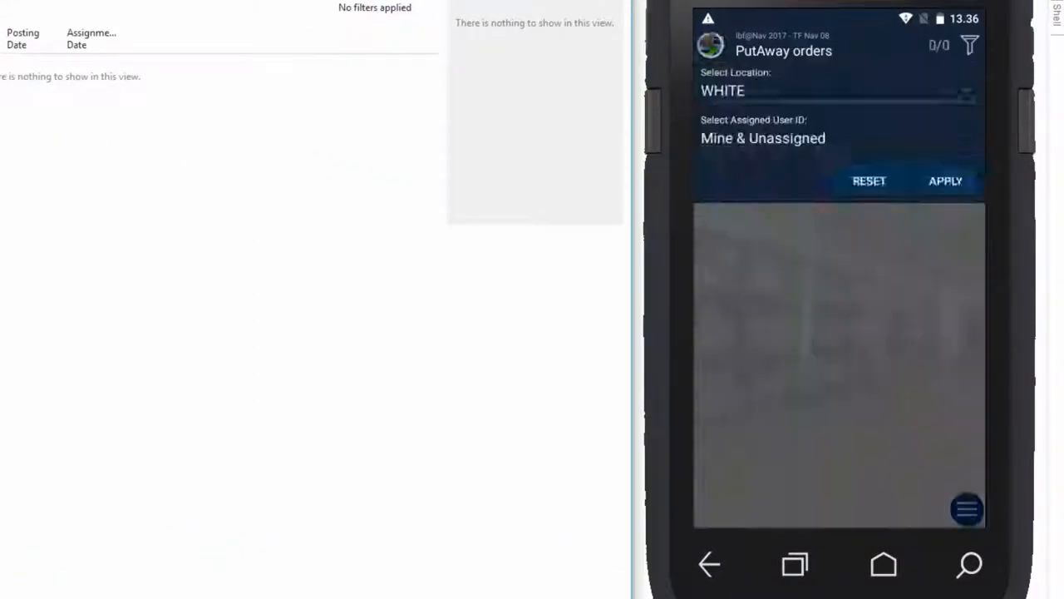
pyautogui.click(945, 180)
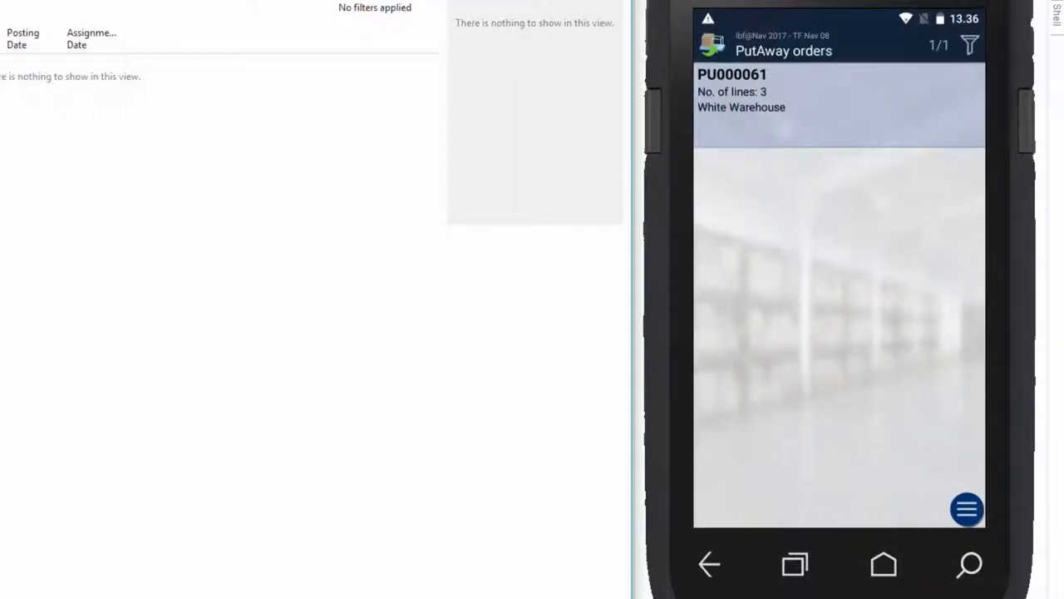
pyautogui.click(838, 90)
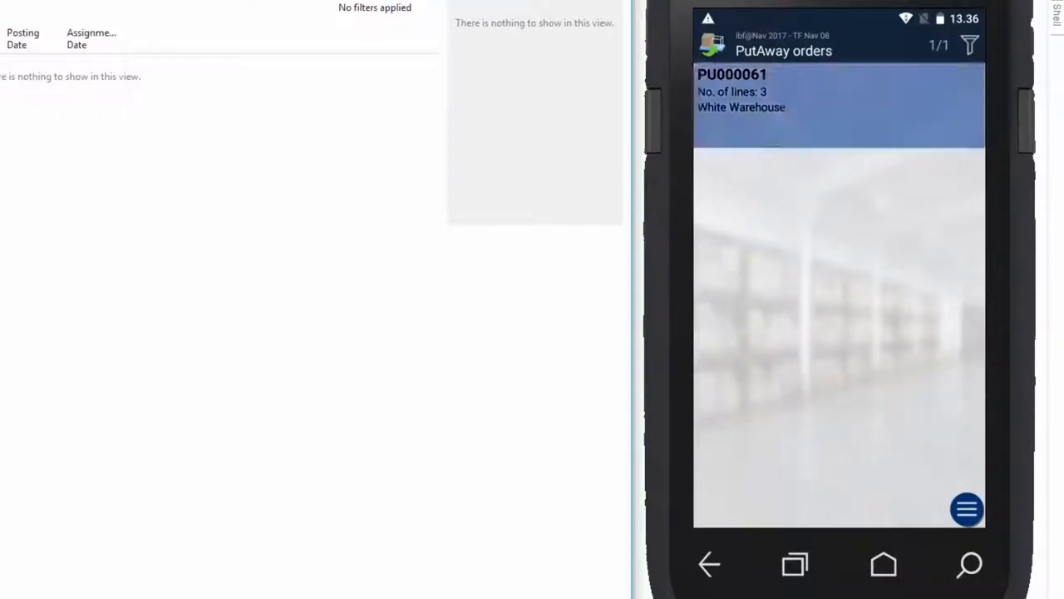
pyautogui.click(838, 89)
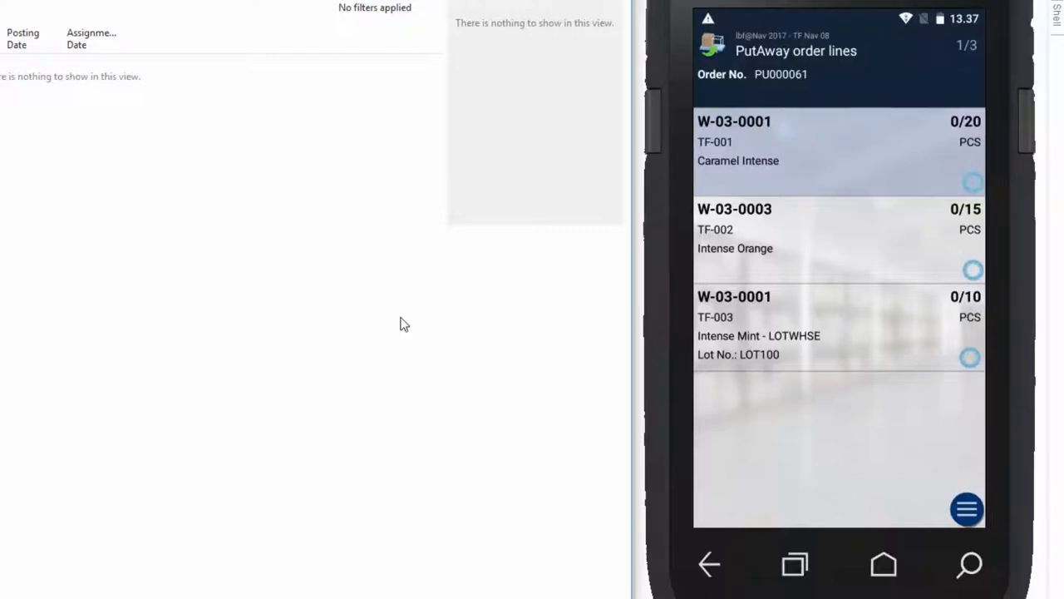
pyautogui.click(709, 564)
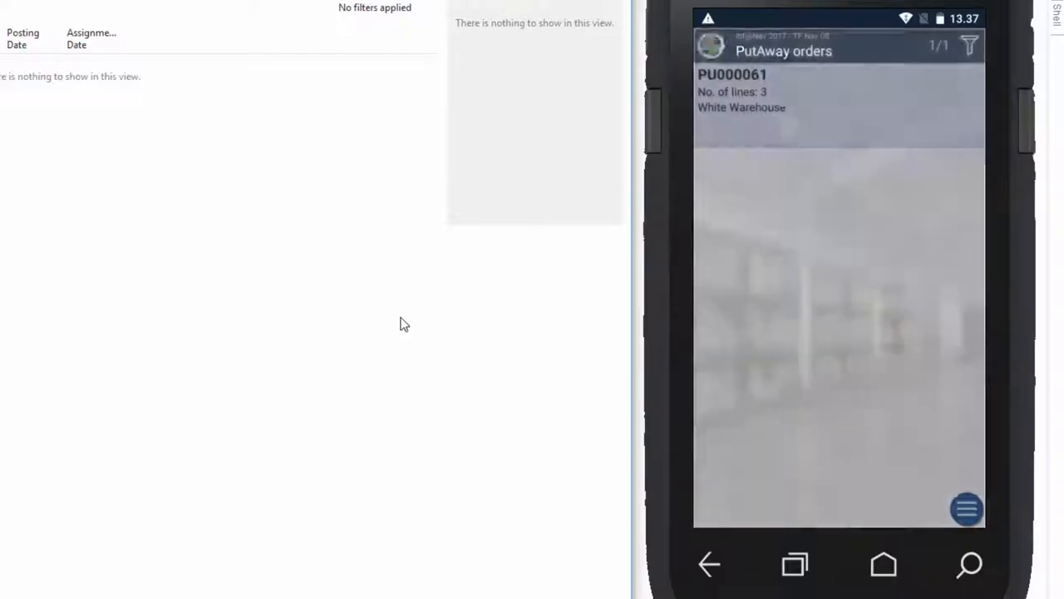